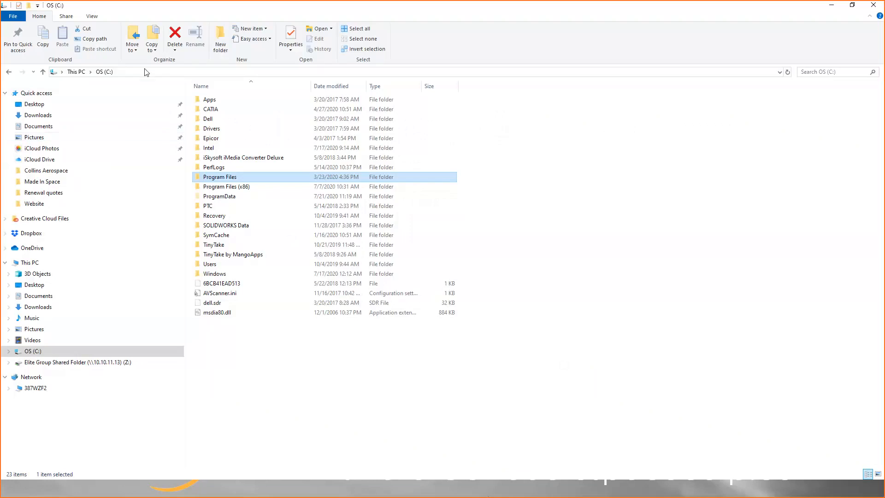
# Browse Program Files\PTC\Creo 7.0.0.0\Parametric\bin and select the reconfigure shortcut
pyautogui.doubleClick(219, 176)
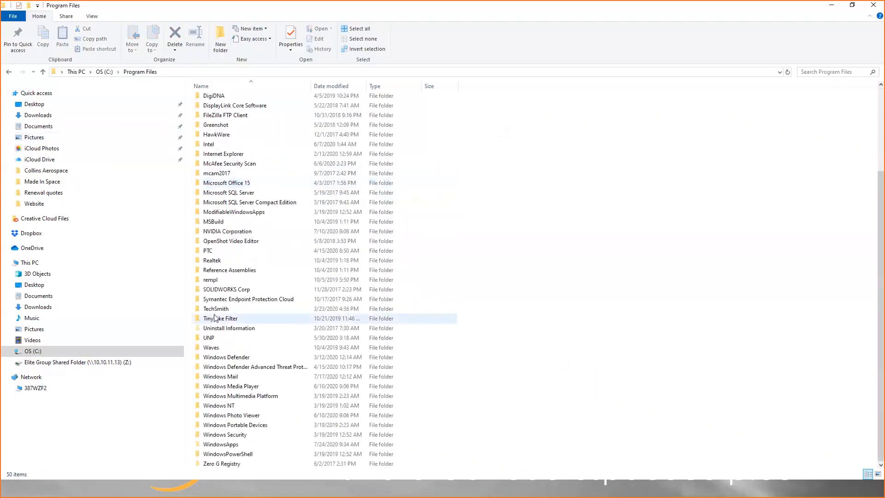
pyautogui.doubleClick(209, 250)
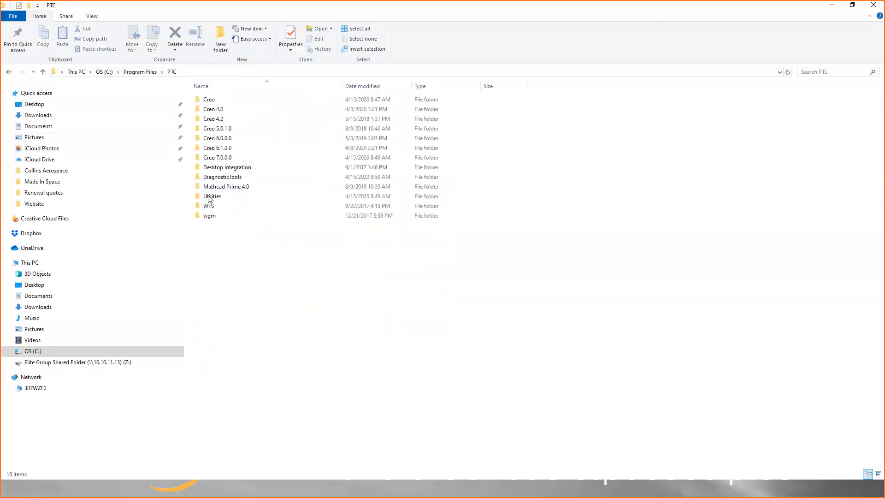
pyautogui.click(218, 157)
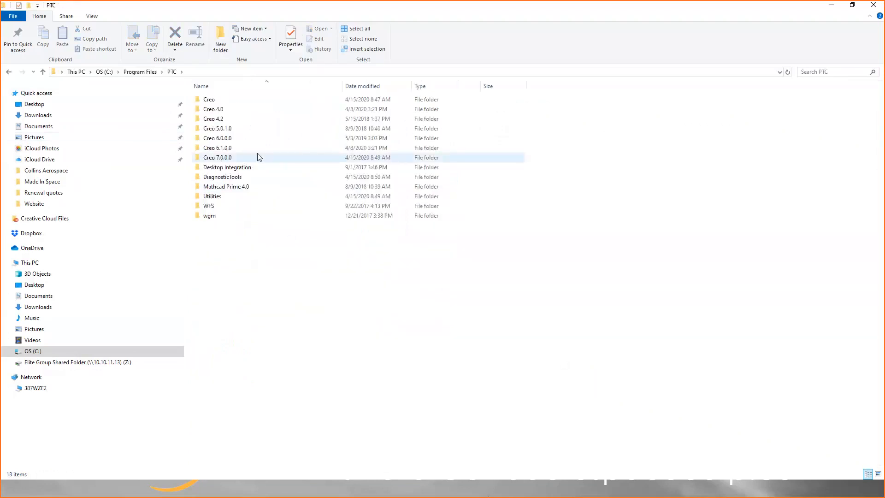
pyautogui.moveTo(259, 158)
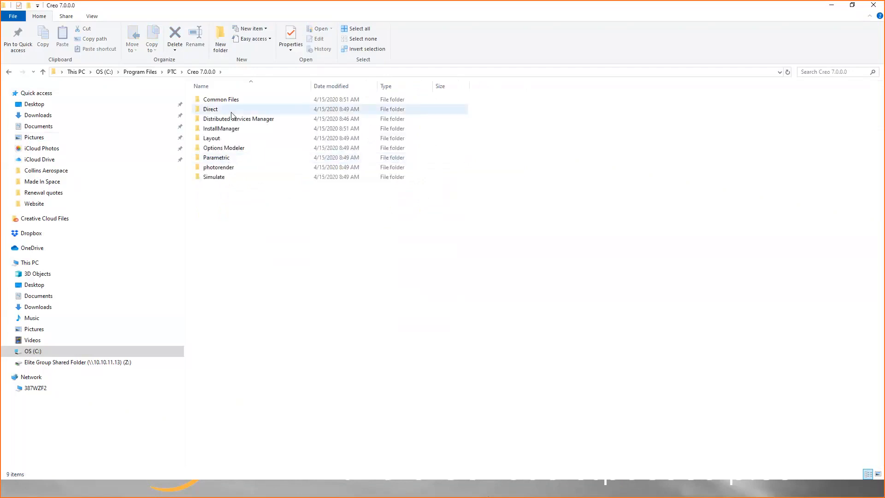
pyautogui.moveTo(229, 160)
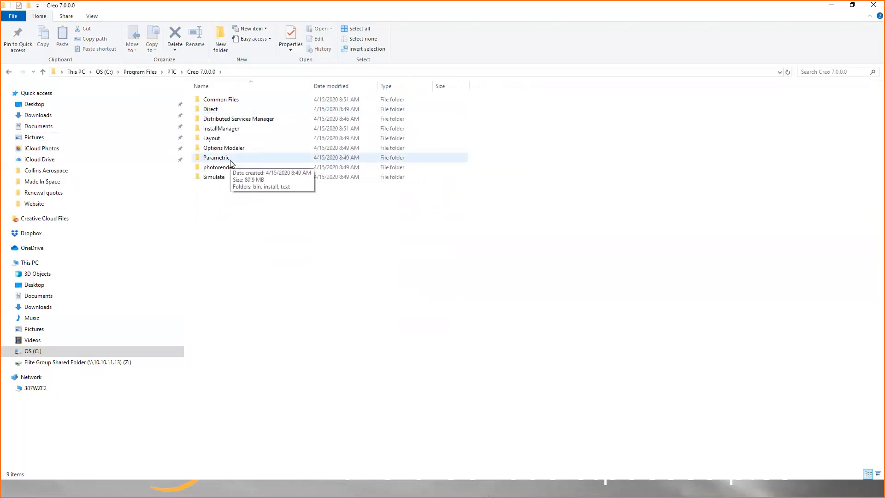
pyautogui.doubleClick(216, 157)
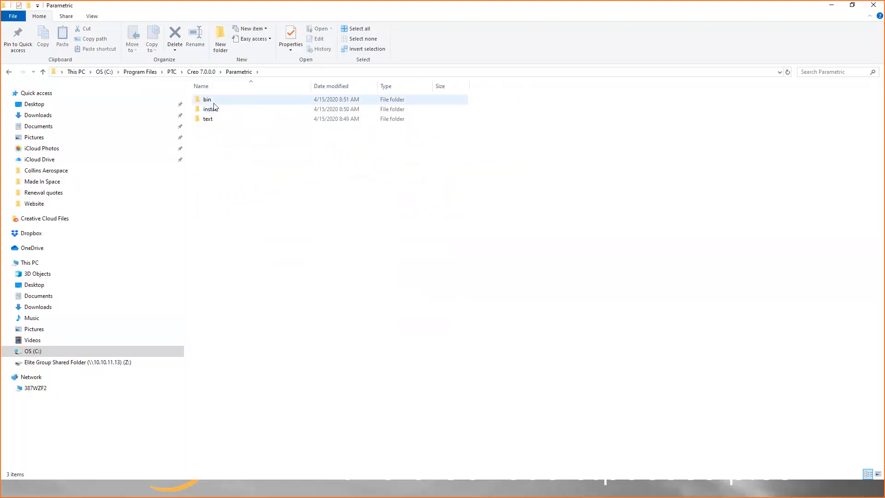
pyautogui.doubleClick(206, 100)
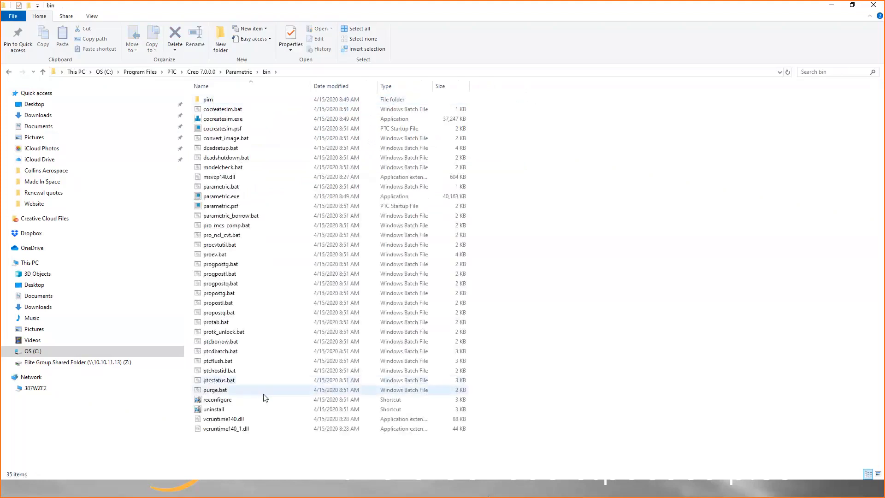
pyautogui.click(217, 399)
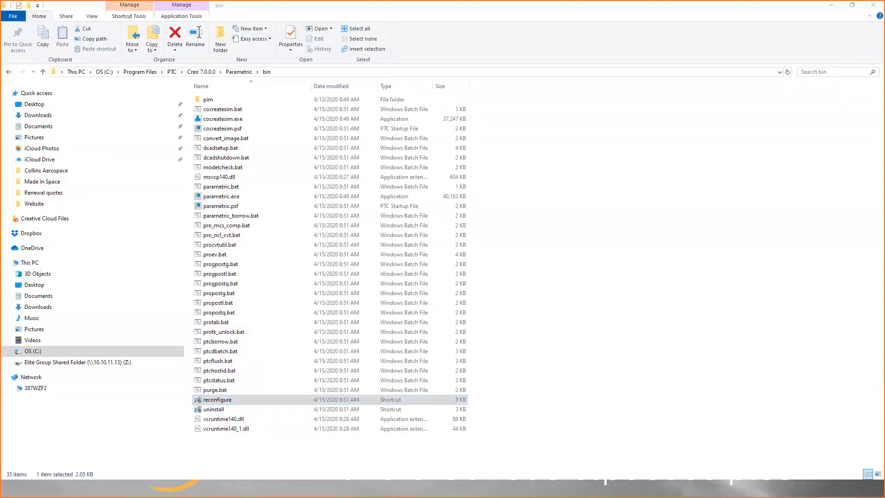
pyautogui.moveTo(377, 123)
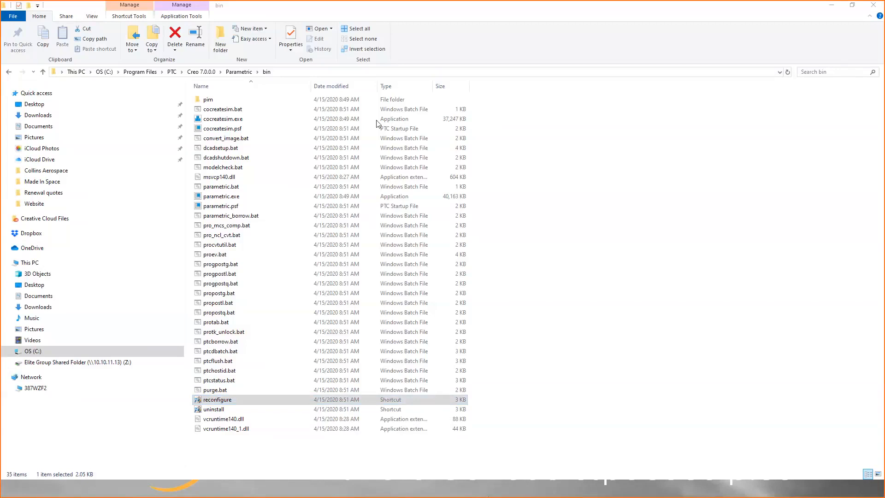
# Launch reconfigure and proceed with Reconfigure existing software to License Identification
pyautogui.doubleClick(217, 399)
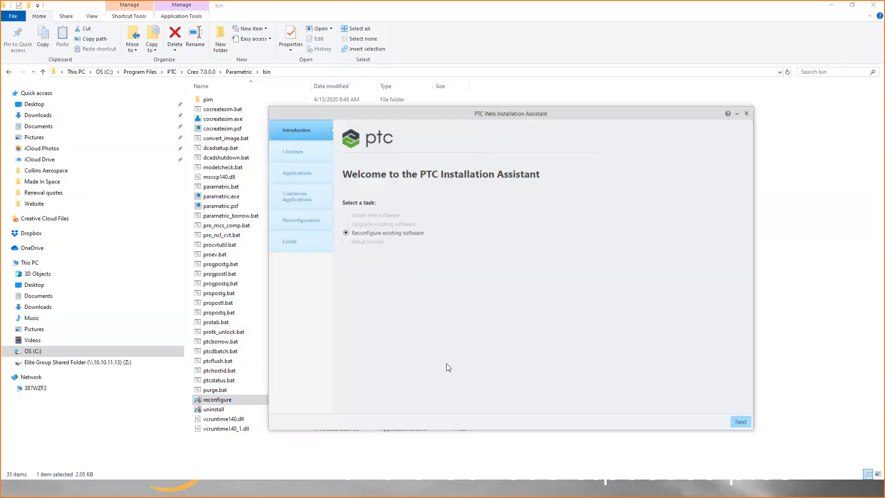
pyautogui.click(741, 422)
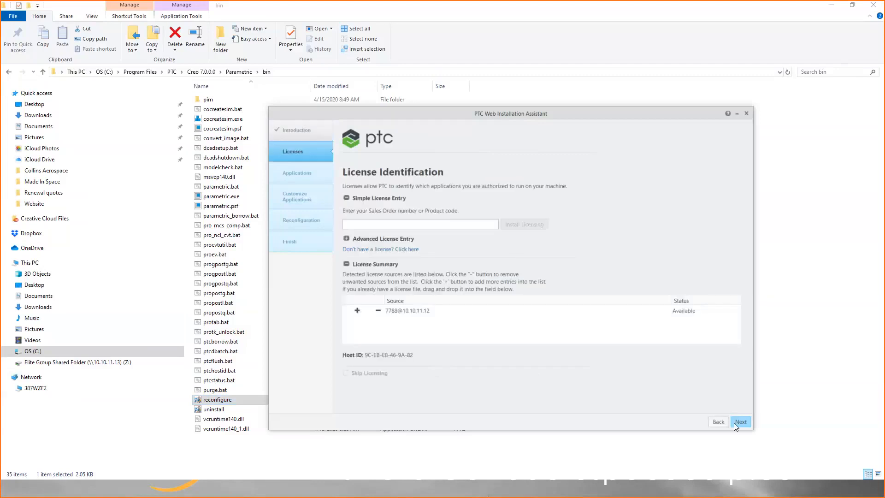
pyautogui.moveTo(441, 420)
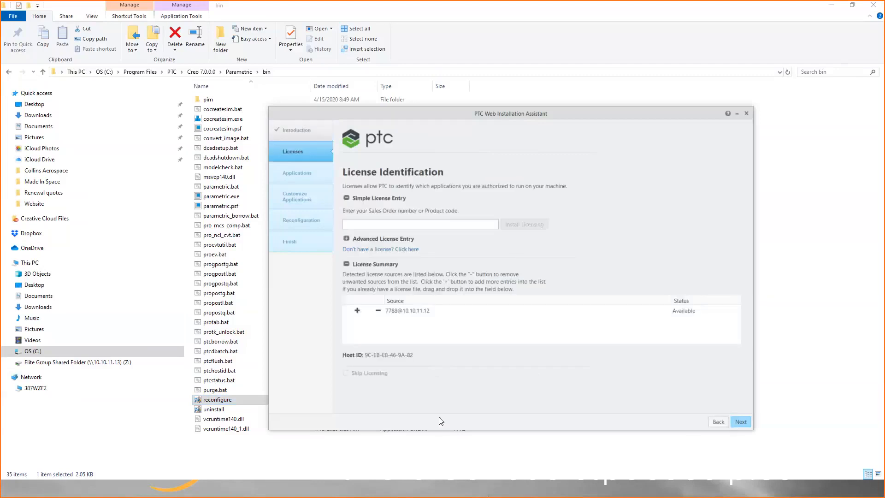
pyautogui.moveTo(424, 389)
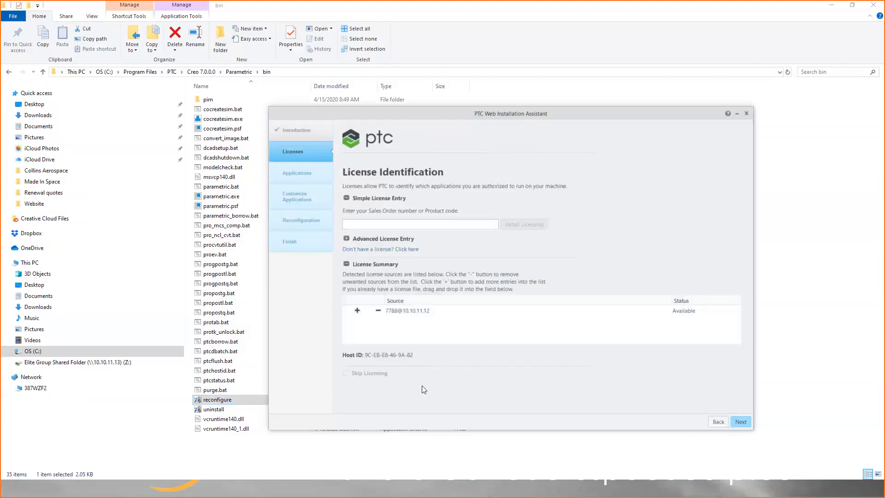
pyautogui.moveTo(428, 387)
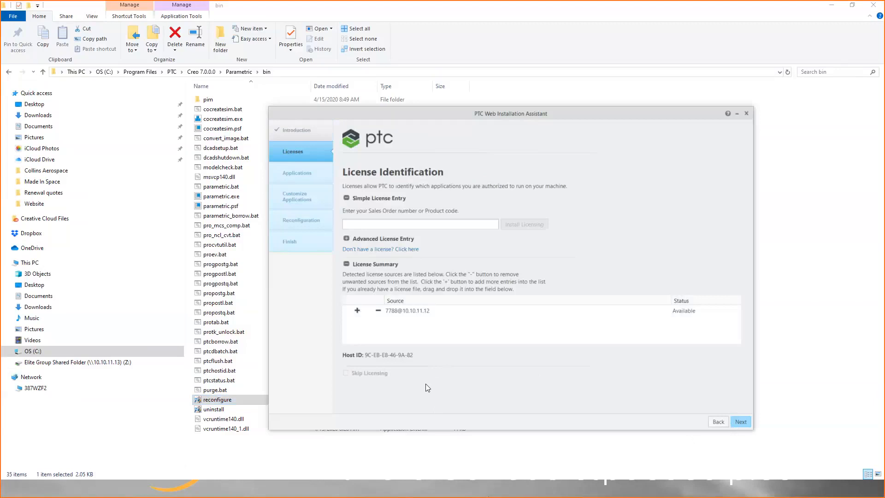
pyautogui.moveTo(380, 330)
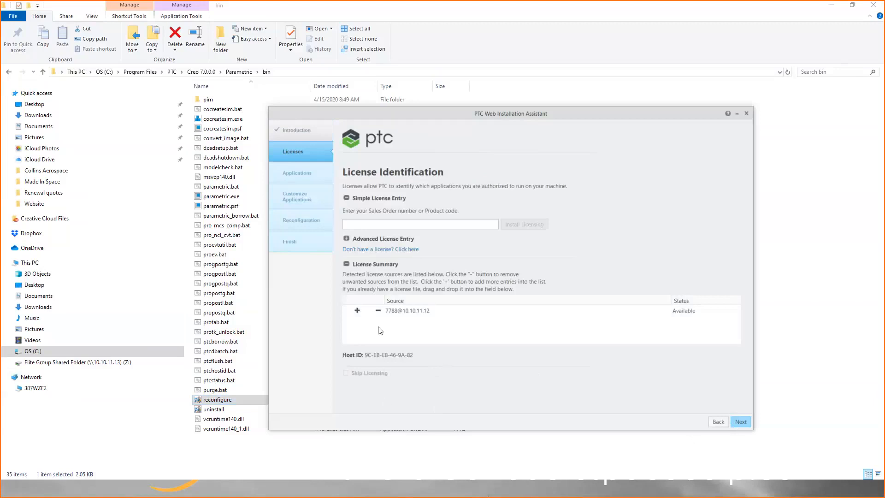
pyautogui.moveTo(378, 310)
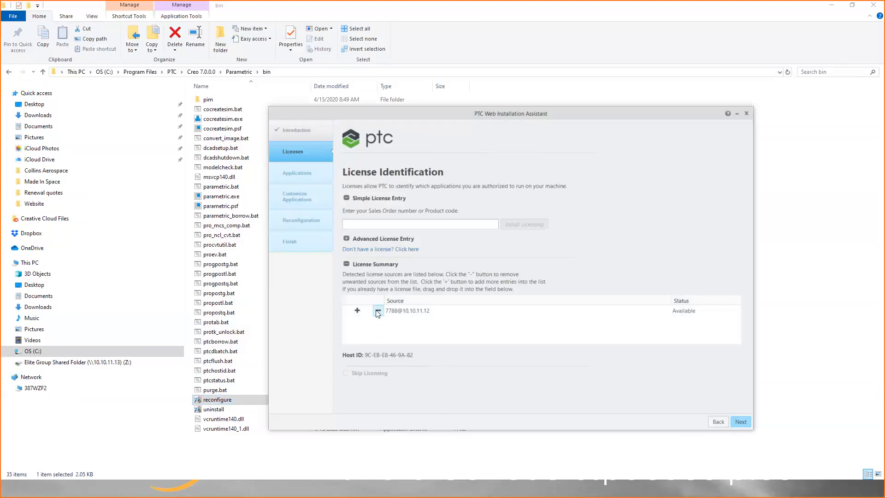
pyautogui.click(374, 310)
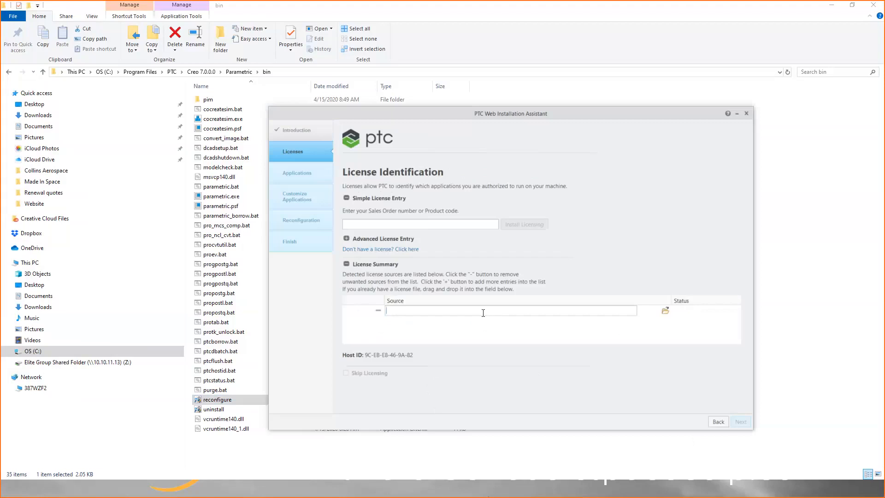
pyautogui.write('7788@')
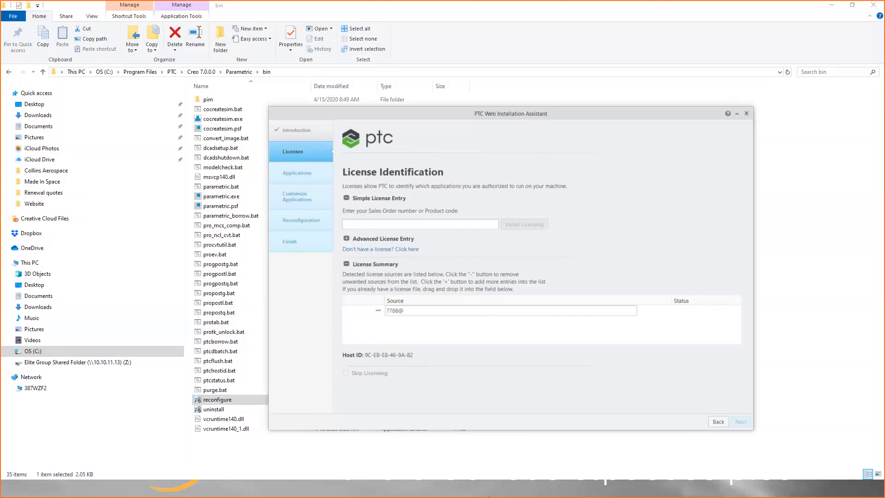
pyautogui.write('10.10.11')
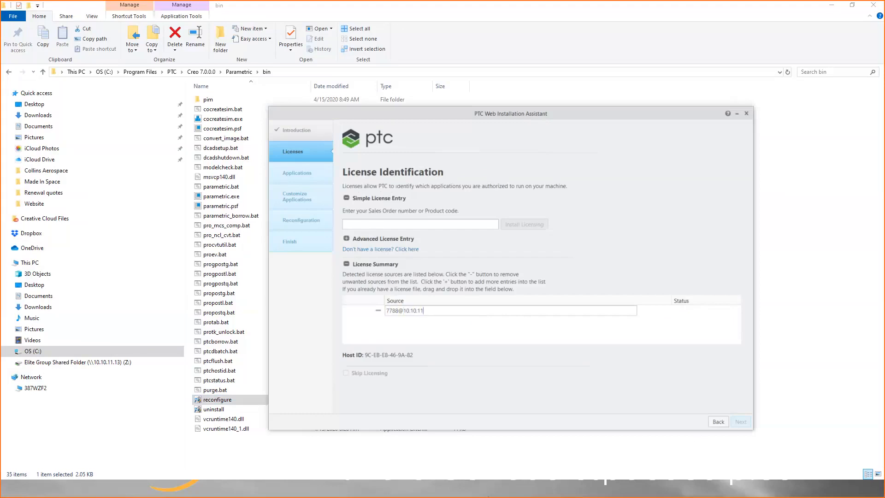
pyautogui.write('.12')
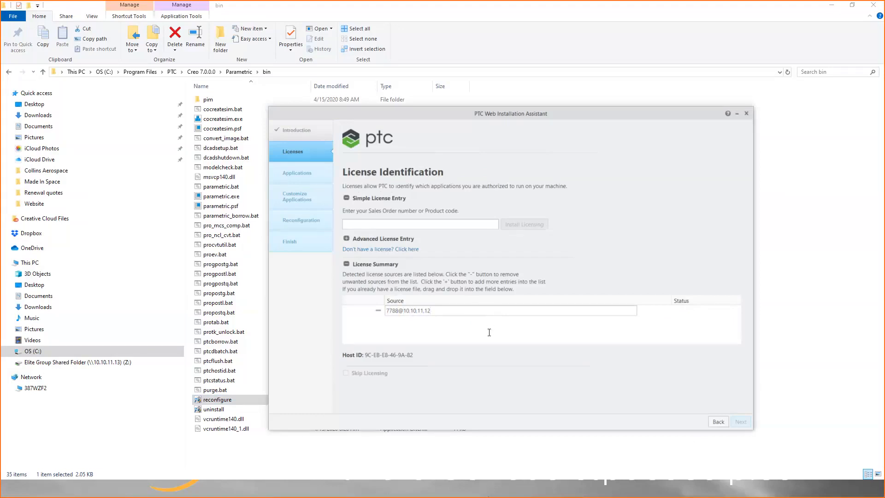
pyautogui.moveTo(493, 352)
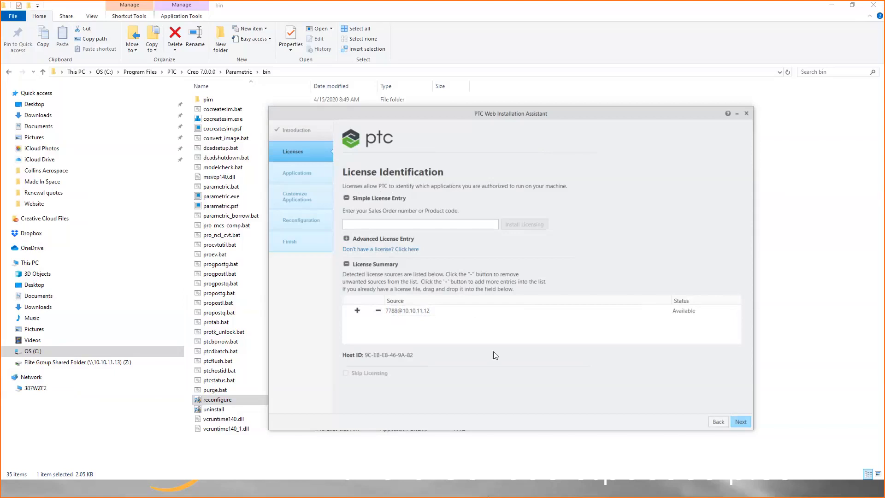
pyautogui.moveTo(625, 346)
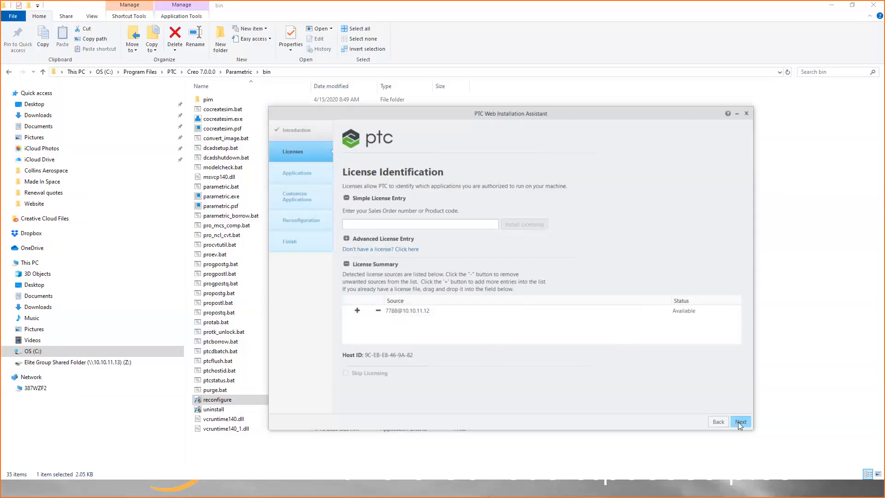
# Accept the Available license and continue past Applications to customizing Creo Parametric 7.0.0.0
pyautogui.click(741, 421)
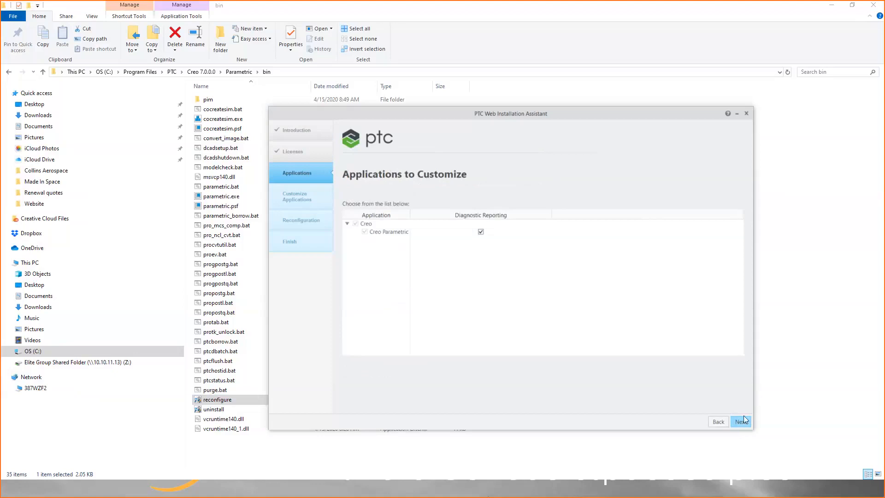
pyautogui.click(741, 422)
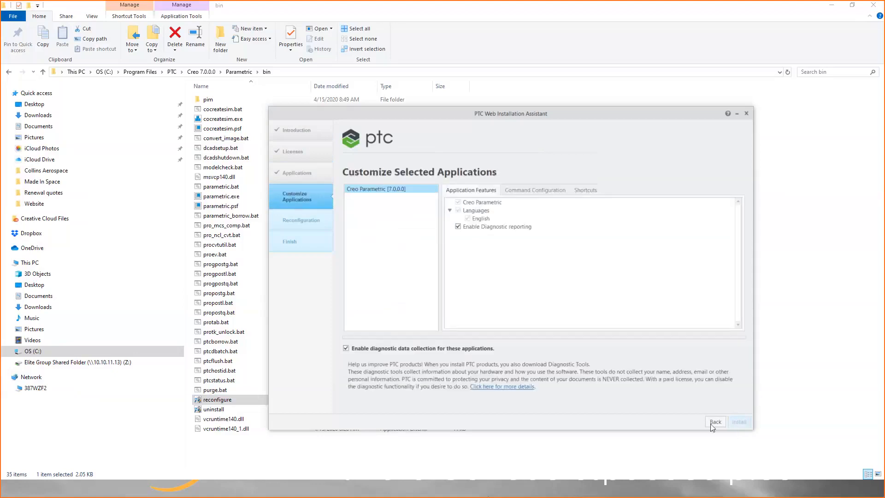
pyautogui.moveTo(546, 282)
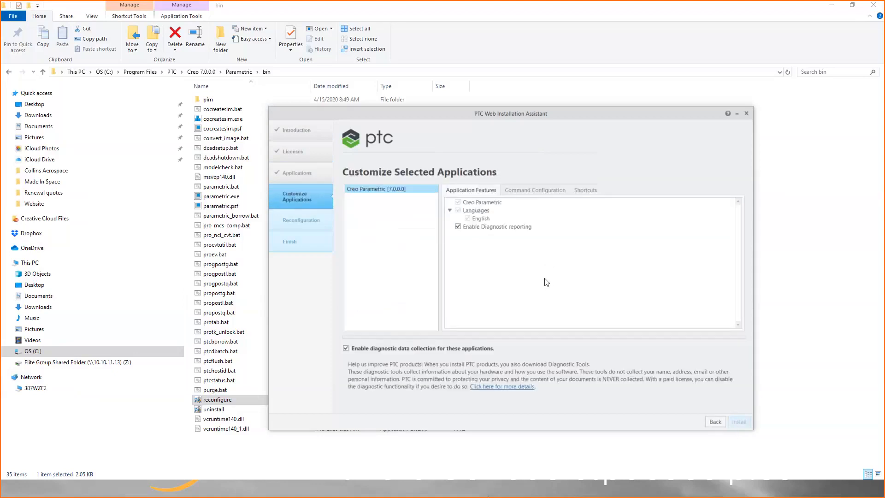
pyautogui.moveTo(545, 275)
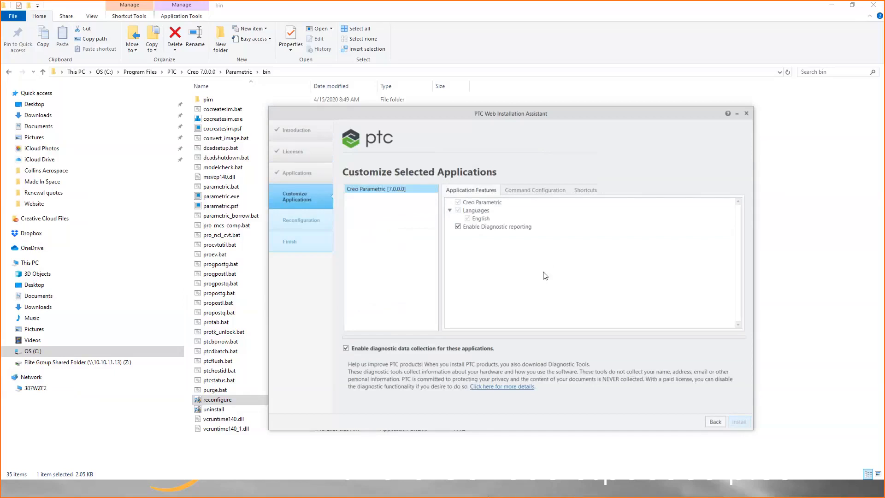